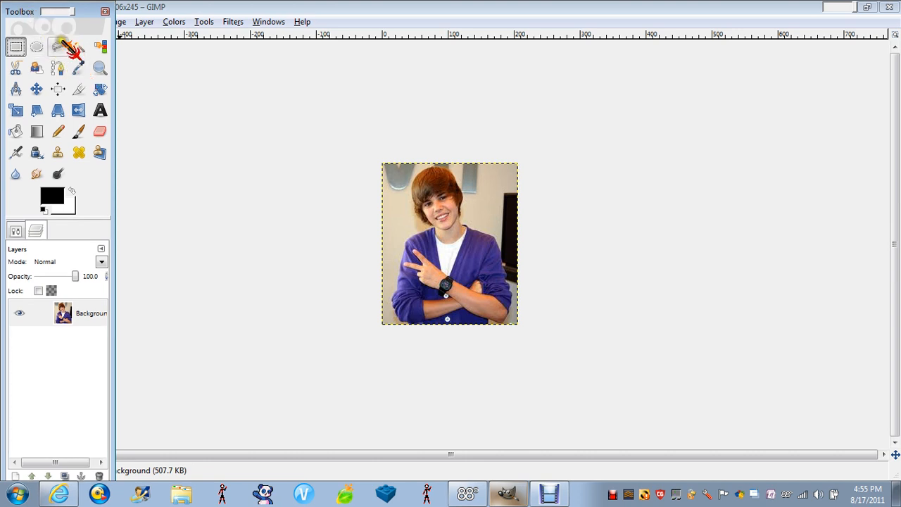
Outline the person's face with a closed freehand (lasso) selection
{"action": "left_click", "coordinate": [58, 47]}
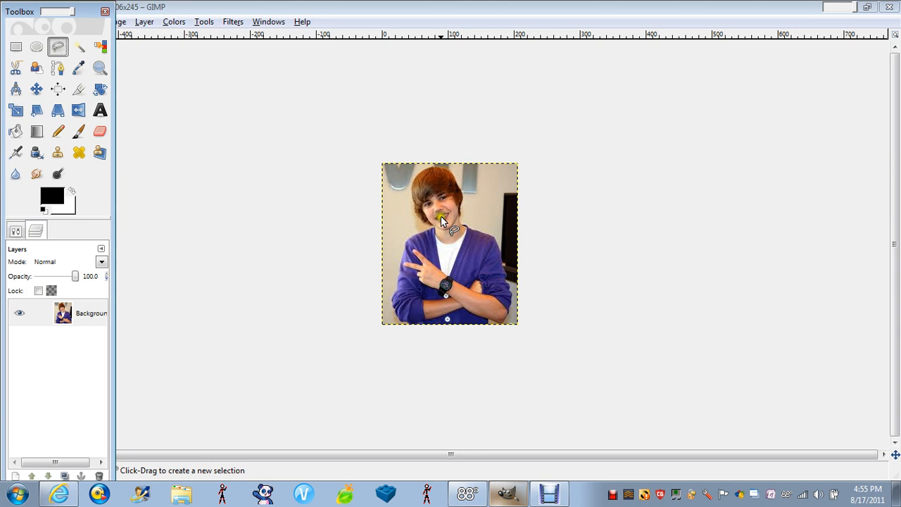
{"action": "mouse_move", "coordinate": [452, 231]}
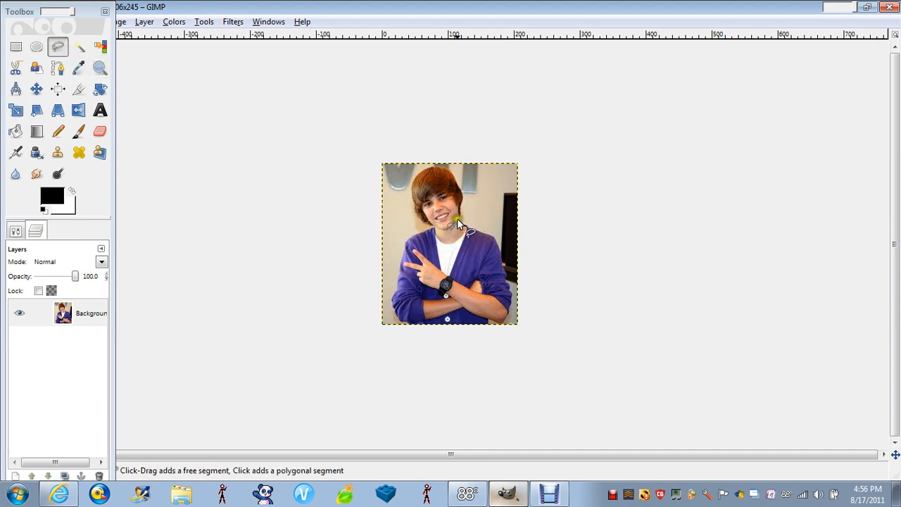
{"action": "left_click", "coordinate": [456, 220]}
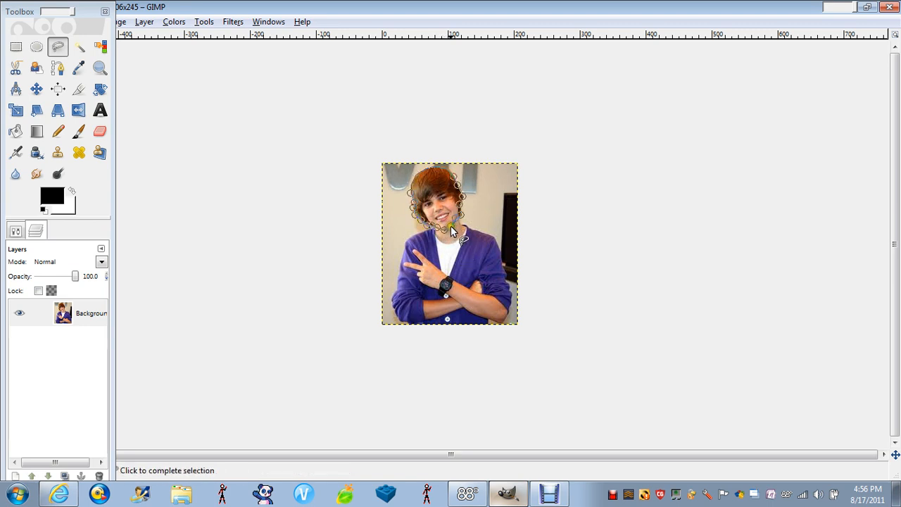
{"action": "left_click", "coordinate": [234, 22]}
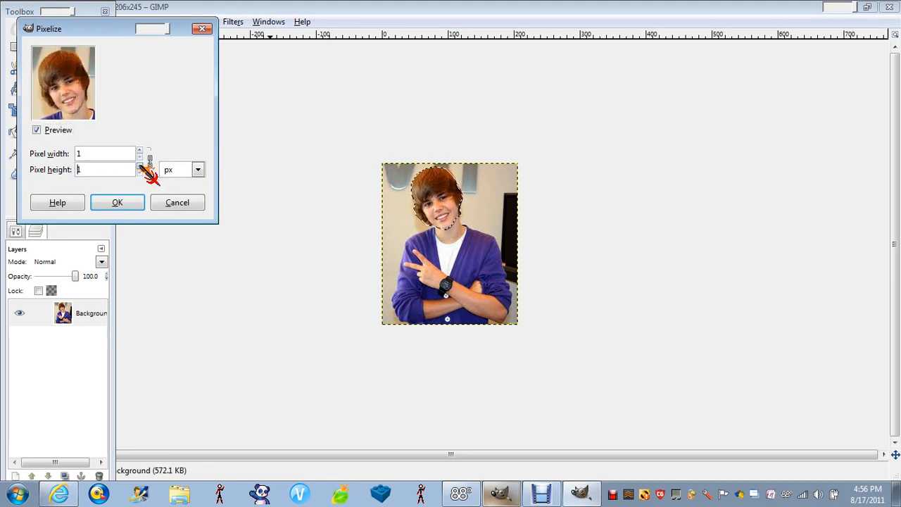
Apply the Pixelize filter to the selected face with 5 px blocks
{"action": "left_click", "coordinate": [139, 149]}
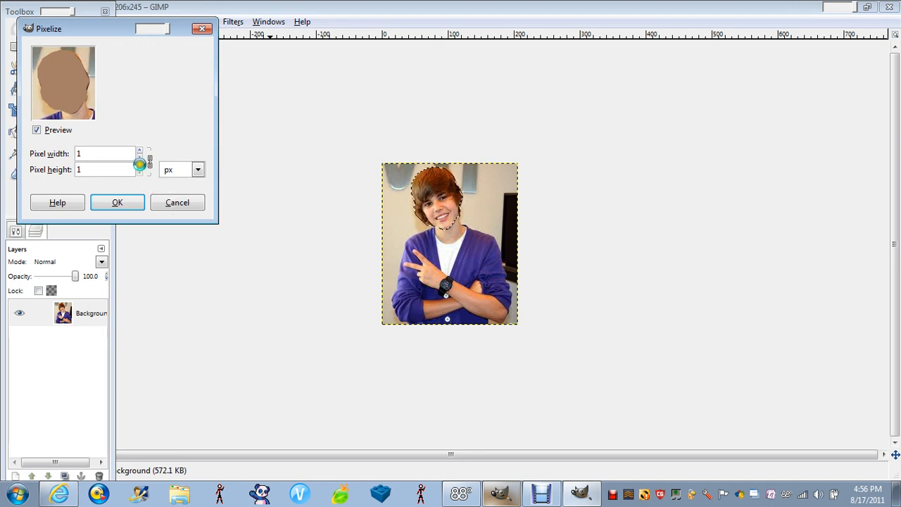
{"action": "left_click", "coordinate": [139, 164]}
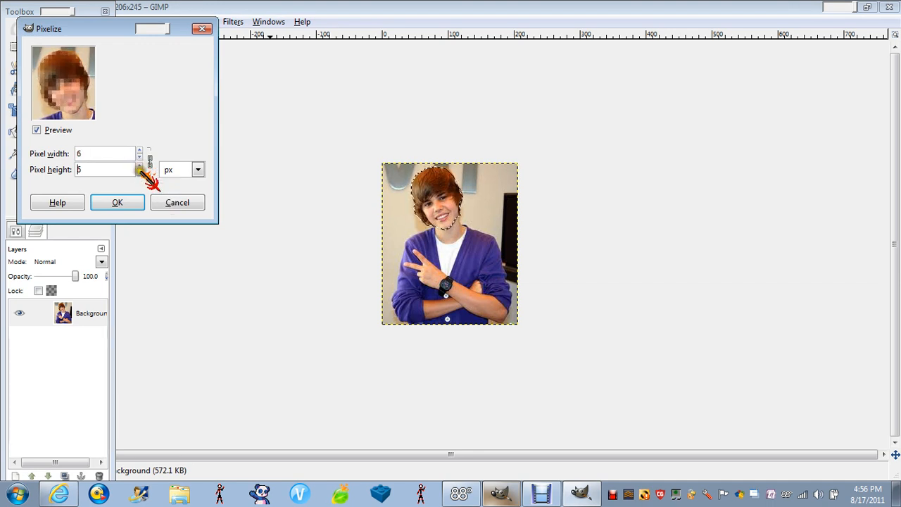
{"action": "left_click", "coordinate": [139, 157]}
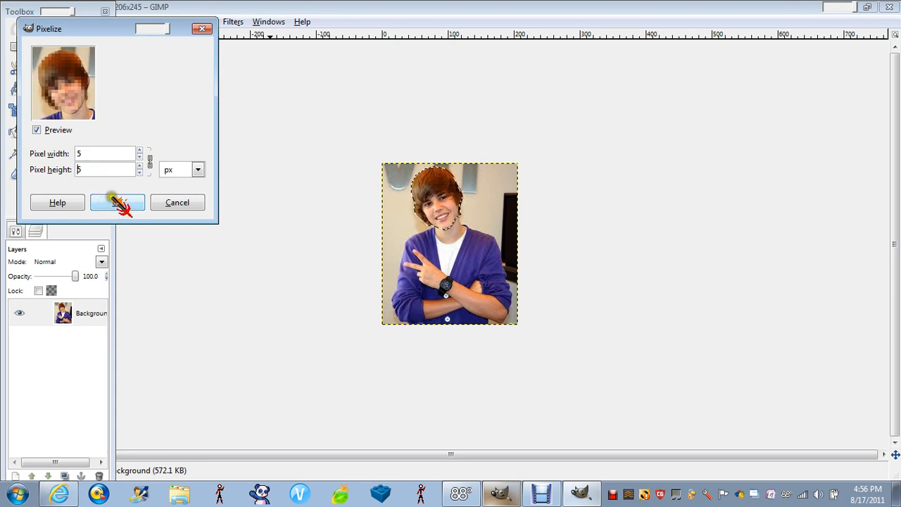
{"action": "left_click", "coordinate": [140, 149]}
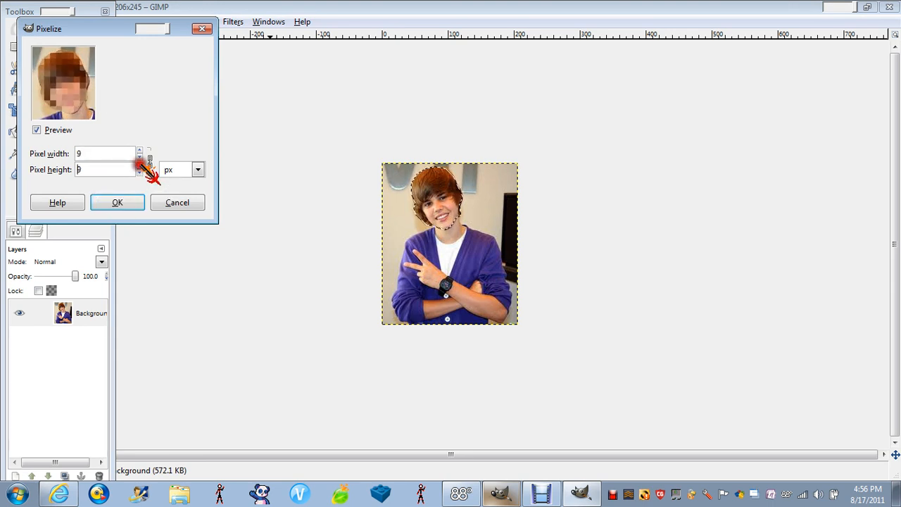
{"action": "left_click", "coordinate": [138, 149]}
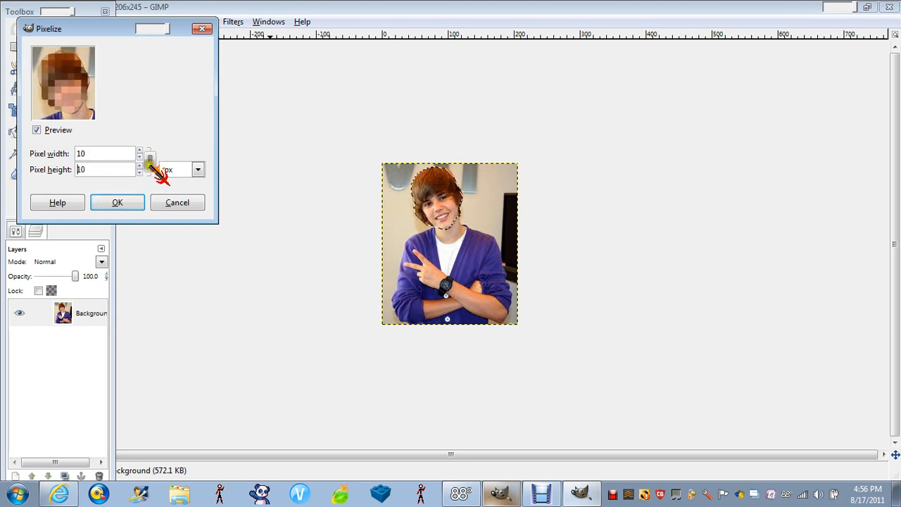
{"action": "left_click", "coordinate": [140, 171]}
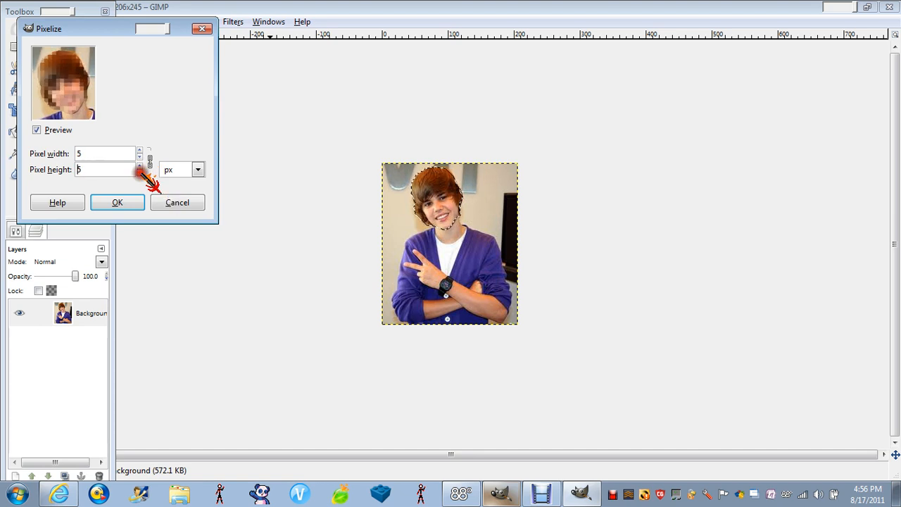
{"action": "left_click", "coordinate": [117, 203]}
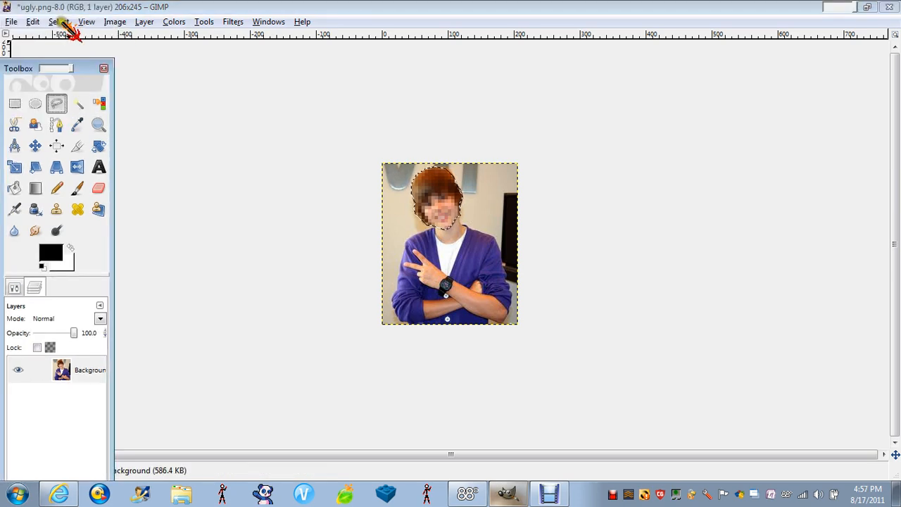
Undo the Pixelize so the face is clear again
{"action": "left_click", "coordinate": [32, 21]}
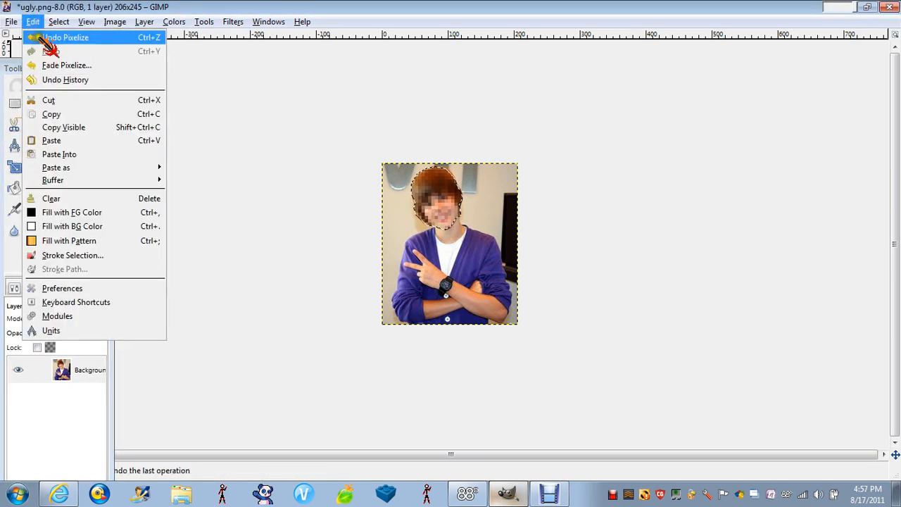
{"action": "left_click", "coordinate": [67, 37]}
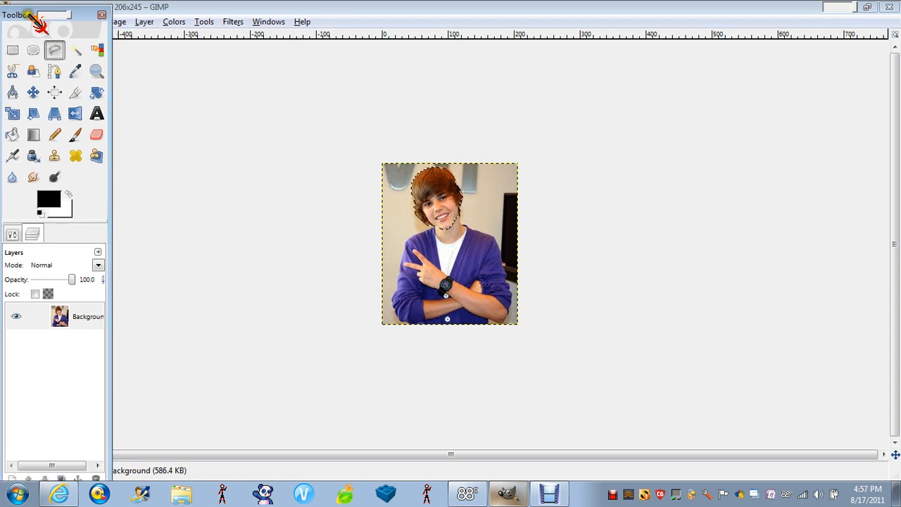
{"action": "left_click", "coordinate": [234, 21]}
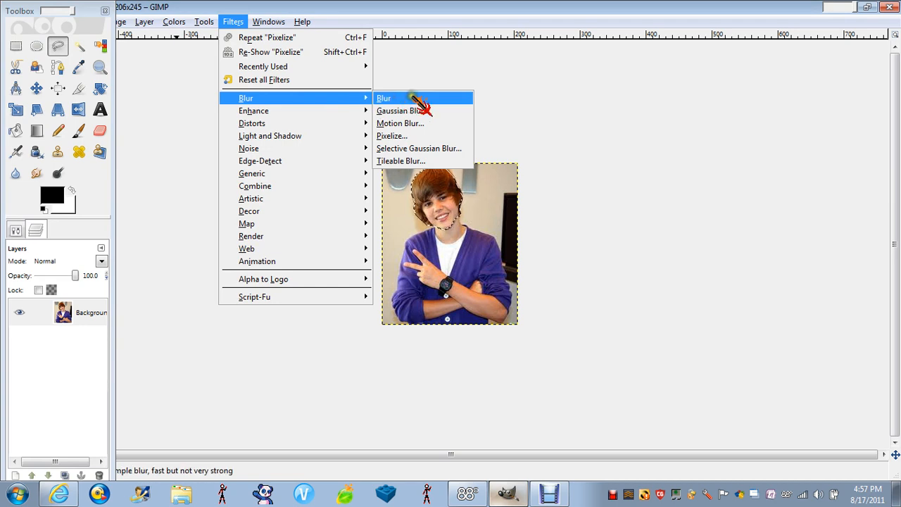
{"action": "mouse_move", "coordinate": [415, 110]}
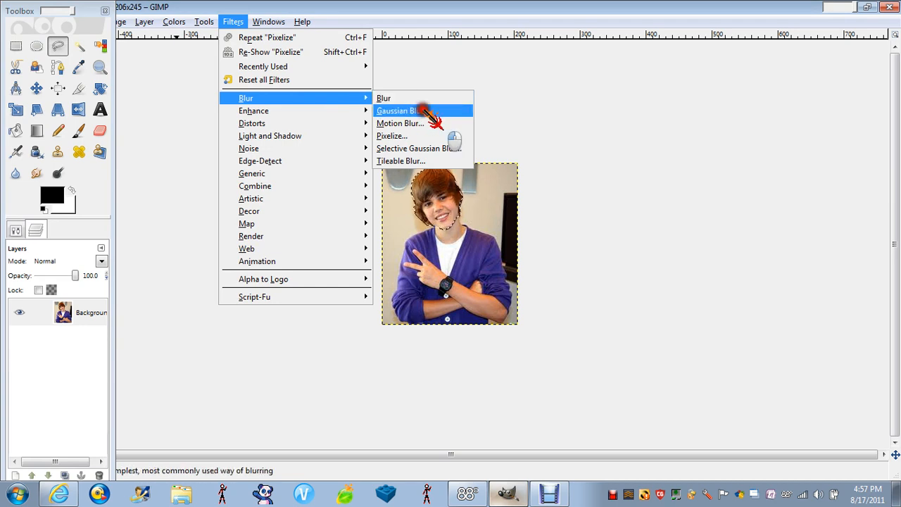
Apply a Gaussian Blur of radius 10 px to the selected face
{"action": "left_click", "coordinate": [402, 110]}
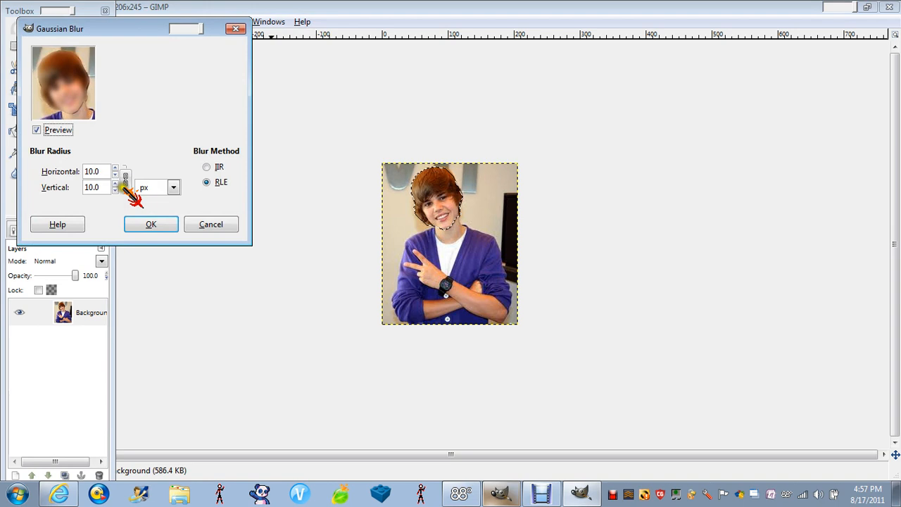
{"action": "left_click", "coordinate": [116, 190]}
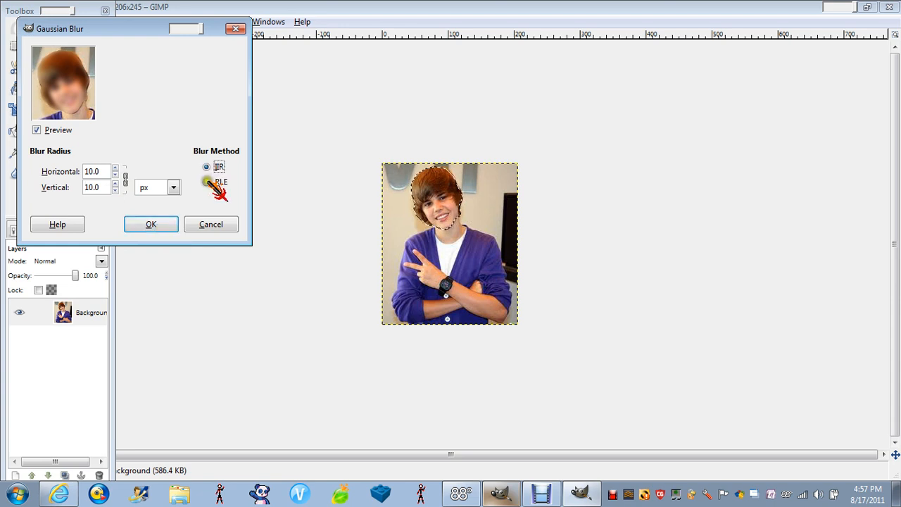
{"action": "left_click", "coordinate": [150, 224]}
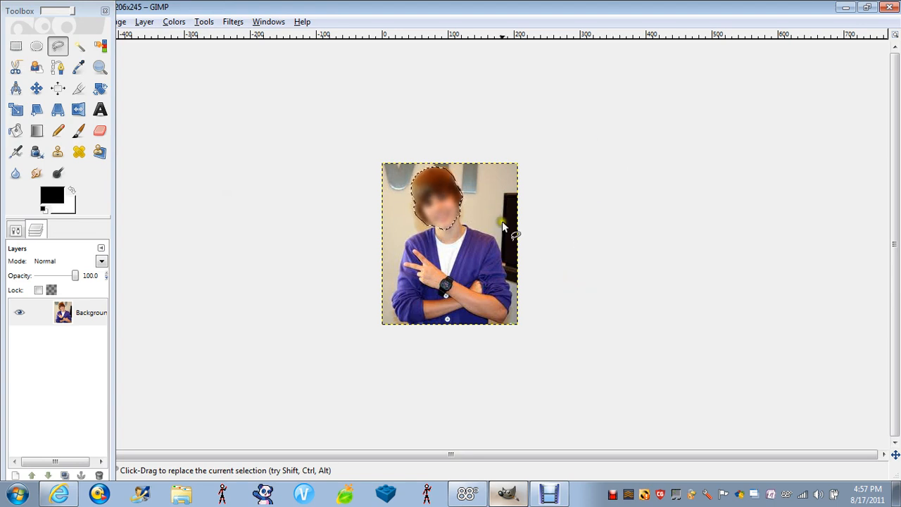
Clear the face selection, leaving the blurred face in the finished photo
{"action": "left_click", "coordinate": [15, 45]}
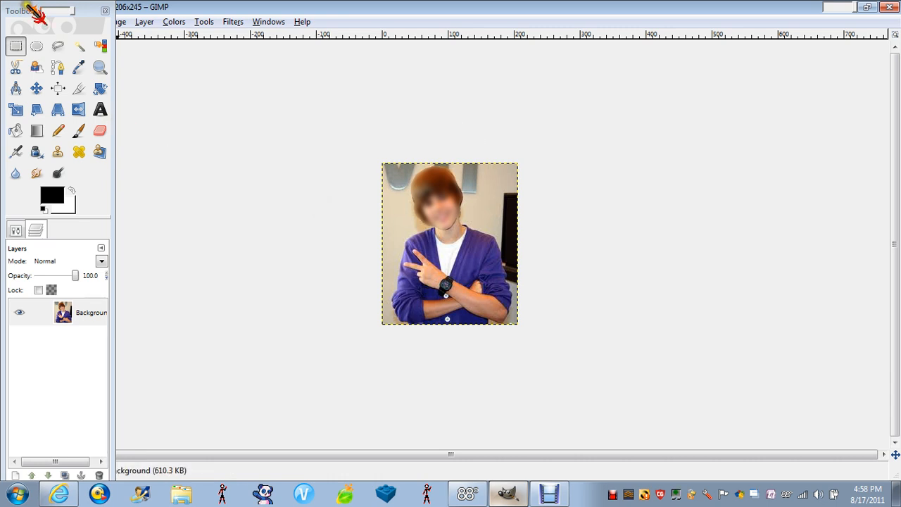
{"action": "mouse_move", "coordinate": [355, 339]}
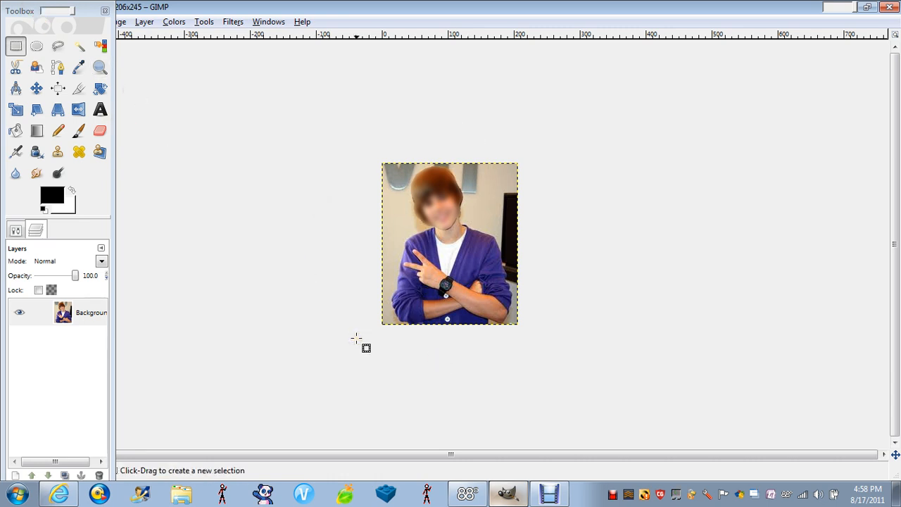